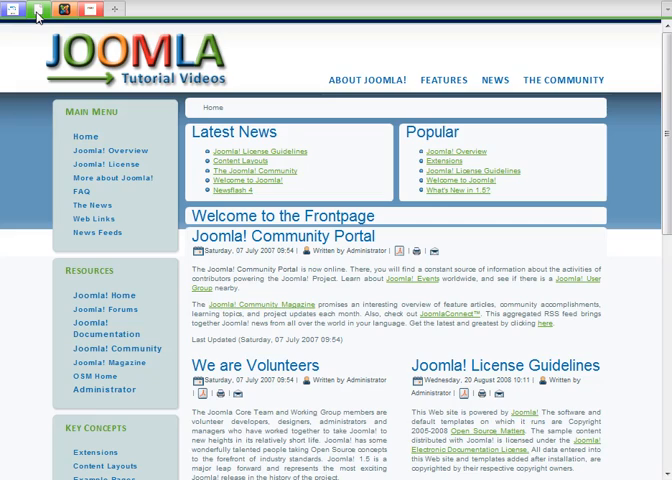
- Browse the sample site, viewing the Content Layouts article and returning to the frontpage
{"action": "scroll", "scroll_direction": "down", "scroll_amount": 3}
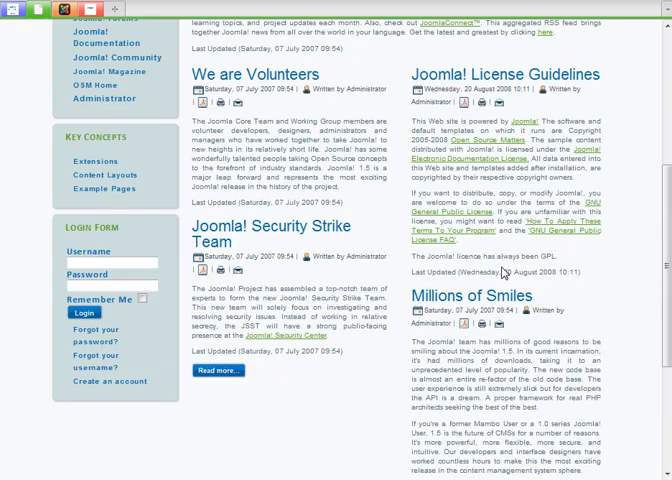
{"action": "scroll", "scroll_direction": "up", "scroll_amount": 3}
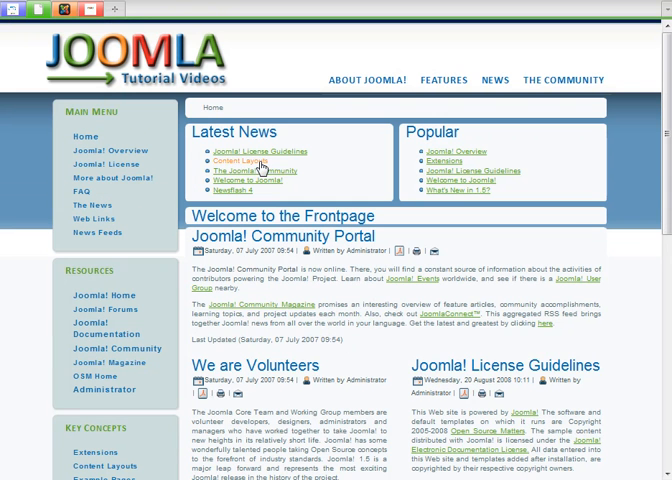
{"action": "left_click", "coordinate": [248, 164]}
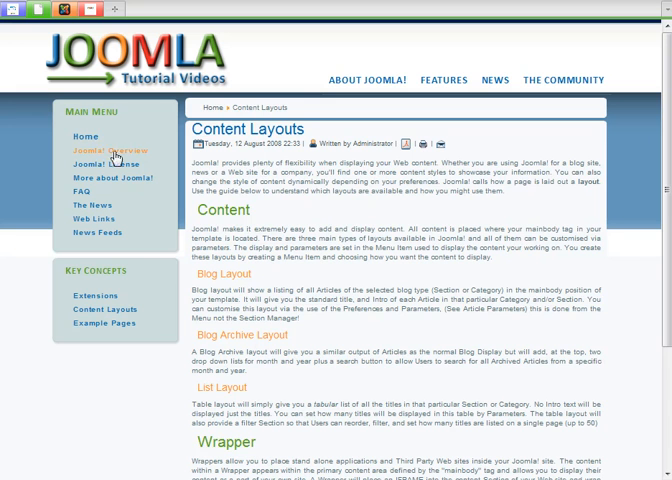
{"action": "left_click", "coordinate": [82, 136]}
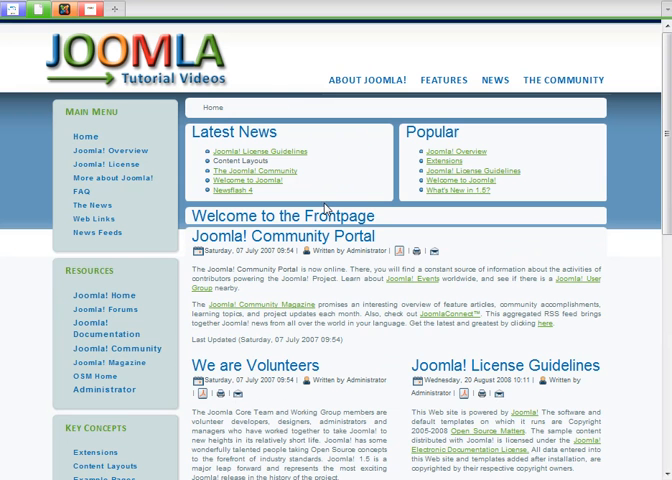
{"action": "mouse_move", "coordinate": [600, 296]}
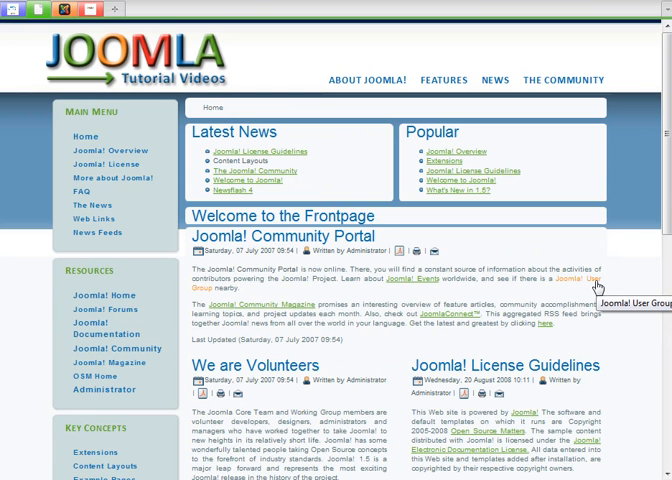
{"action": "mouse_move", "coordinate": [348, 188]}
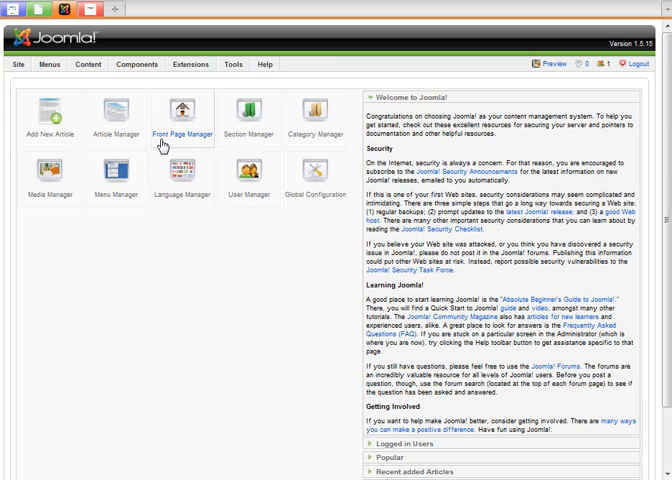
{"action": "mouse_move", "coordinate": [116, 118]}
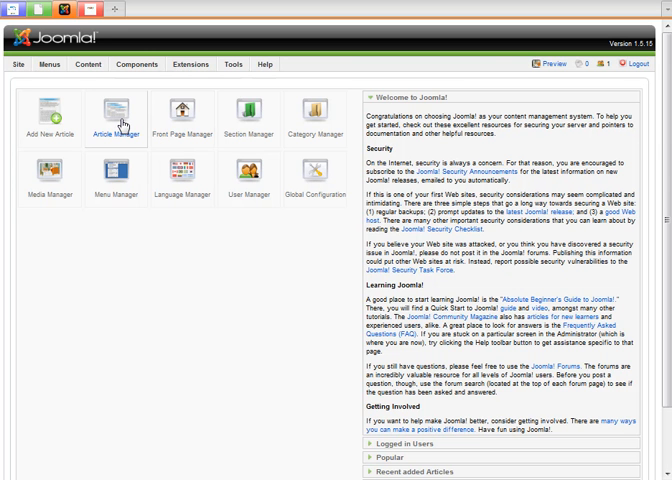
- In Article Manager select all 28 sample articles and send them to the trash
{"action": "left_click", "coordinate": [96, 110]}
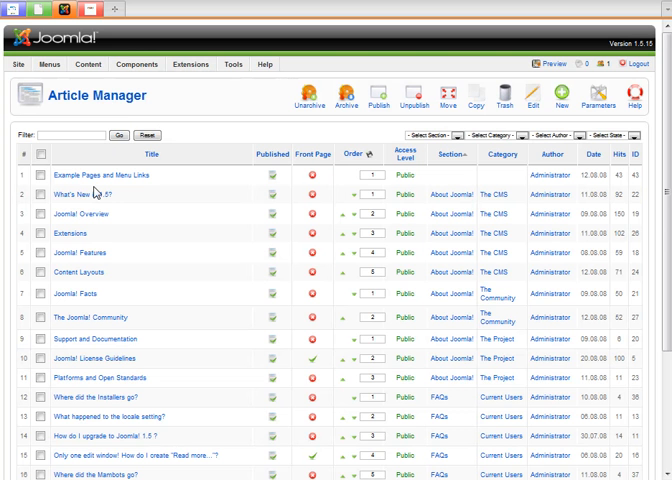
{"action": "scroll", "scroll_direction": "down", "scroll_amount": 3}
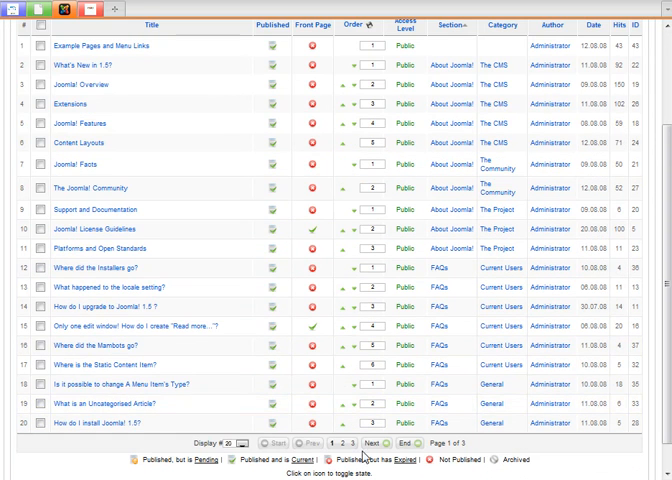
{"action": "scroll", "scroll_direction": "up", "scroll_amount": 3}
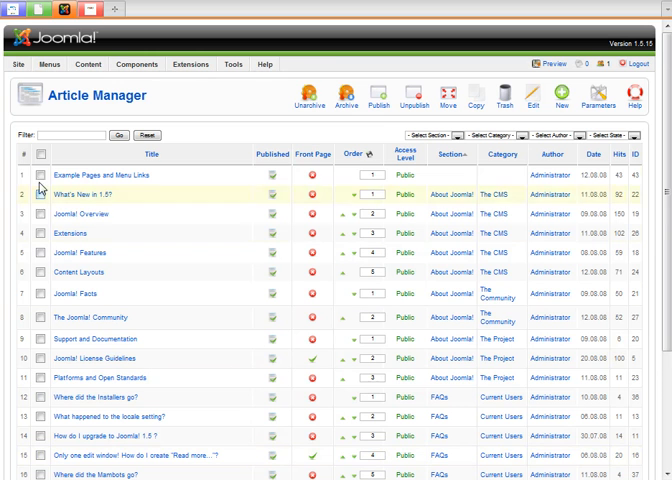
{"action": "left_click", "coordinate": [48, 148]}
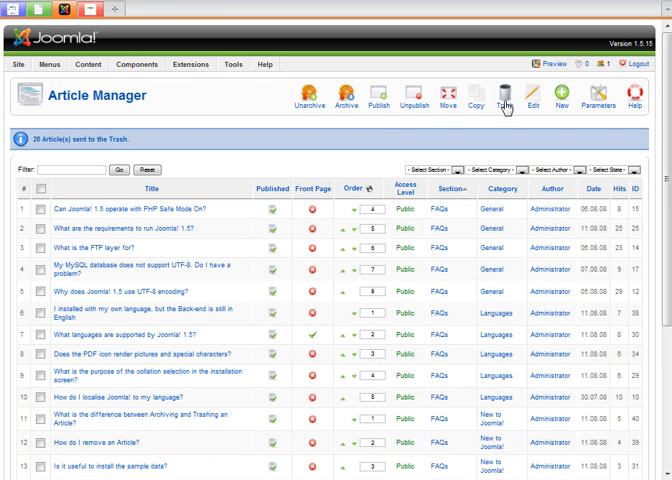
{"action": "mouse_move", "coordinate": [128, 140]}
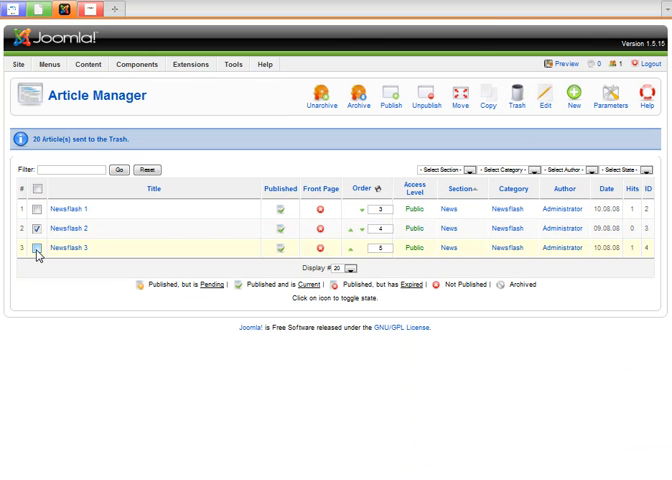
- Trash NewsFlash 2 and NewsFlash 3, leaving only NewsFlash 1
{"action": "left_click", "coordinate": [36, 248]}
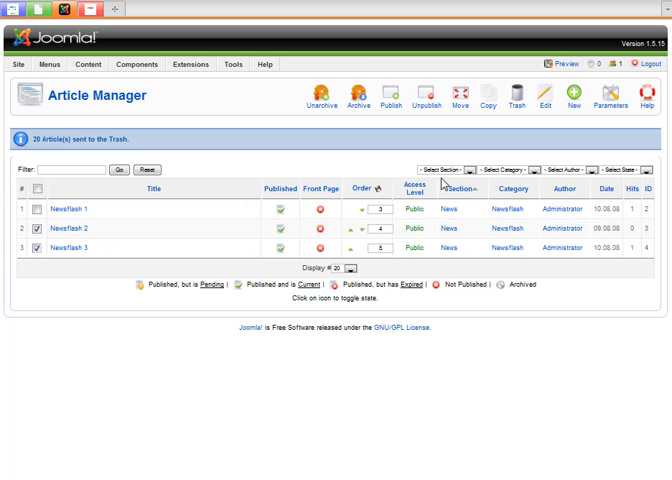
{"action": "mouse_move", "coordinate": [516, 100]}
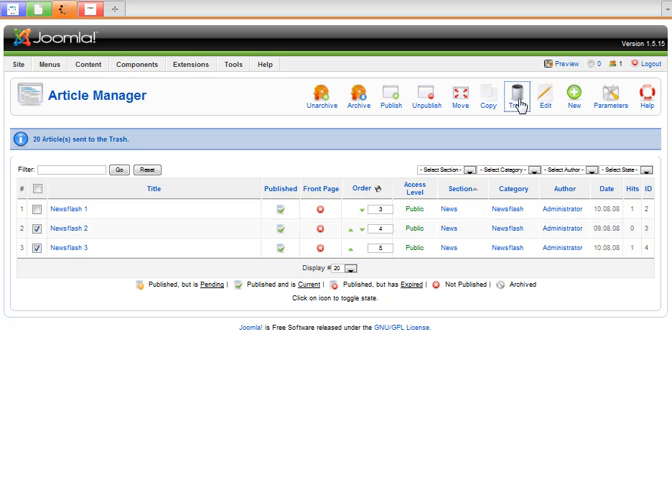
{"action": "left_click", "coordinate": [516, 96]}
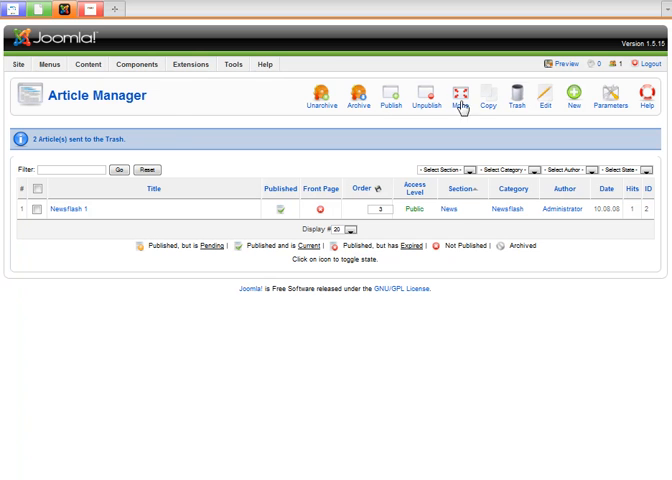
{"action": "left_click", "coordinate": [88, 64]}
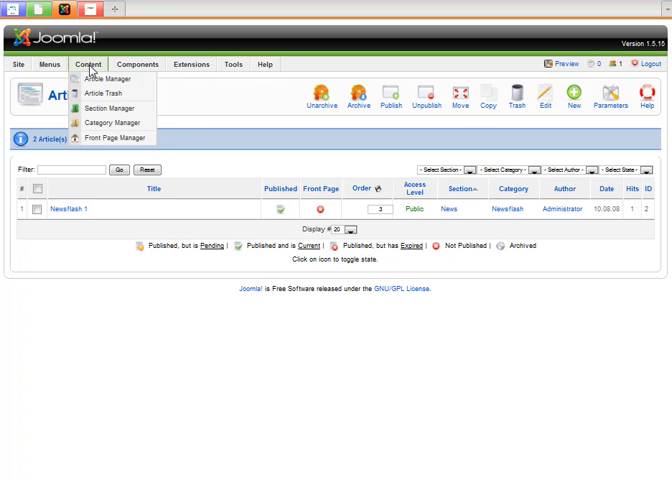
{"action": "mouse_move", "coordinate": [110, 122]}
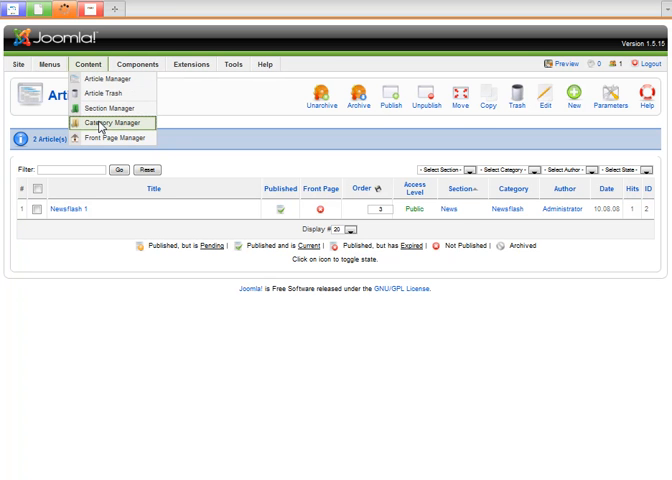
{"action": "left_click", "coordinate": [110, 122]}
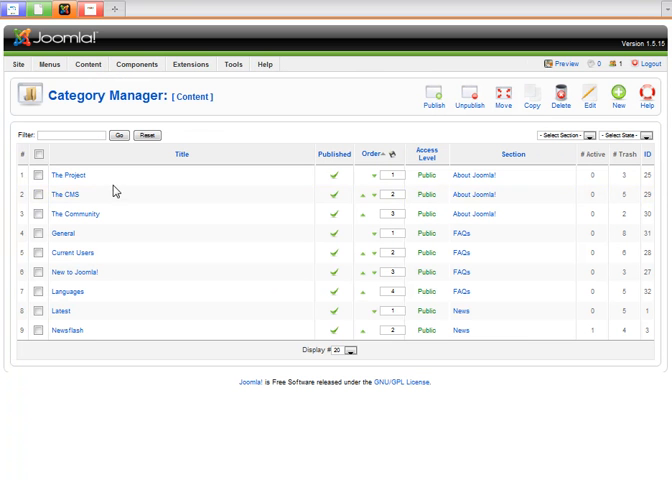
{"action": "left_click", "coordinate": [38, 156]}
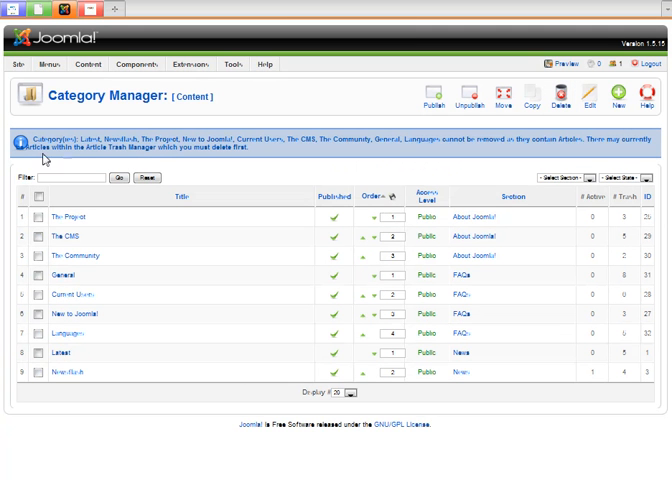
{"action": "mouse_move", "coordinate": [256, 158]}
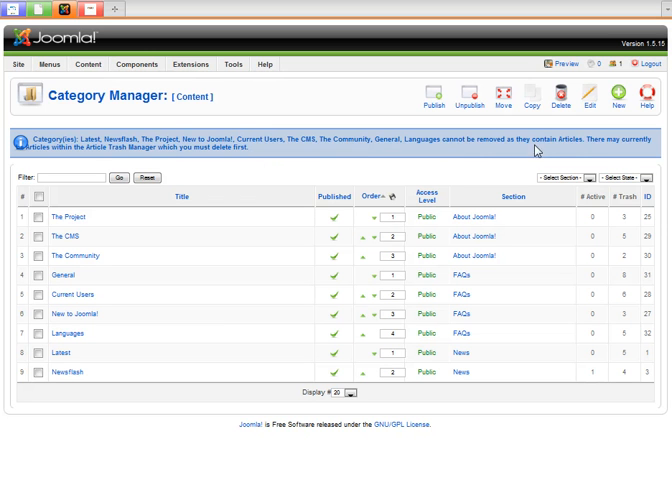
{"action": "mouse_move", "coordinate": [116, 148]}
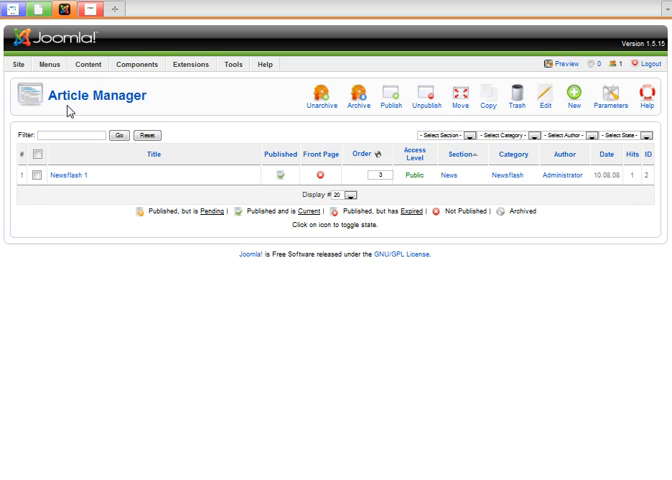
- In Article Trash select all 20 trashed articles and permanently delete them
{"action": "left_click", "coordinate": [88, 64]}
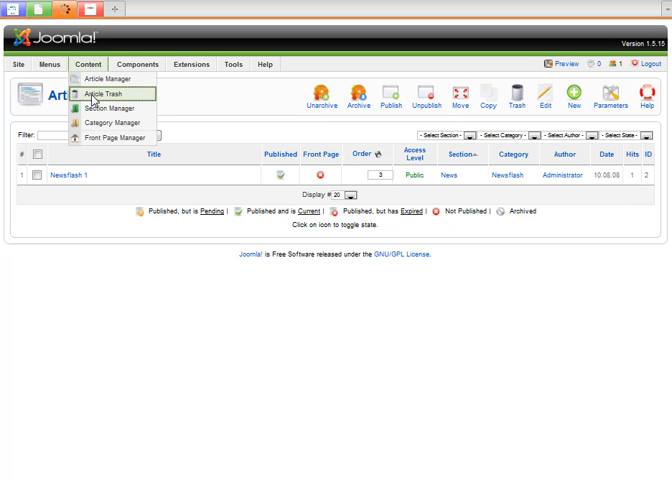
{"action": "left_click", "coordinate": [104, 92]}
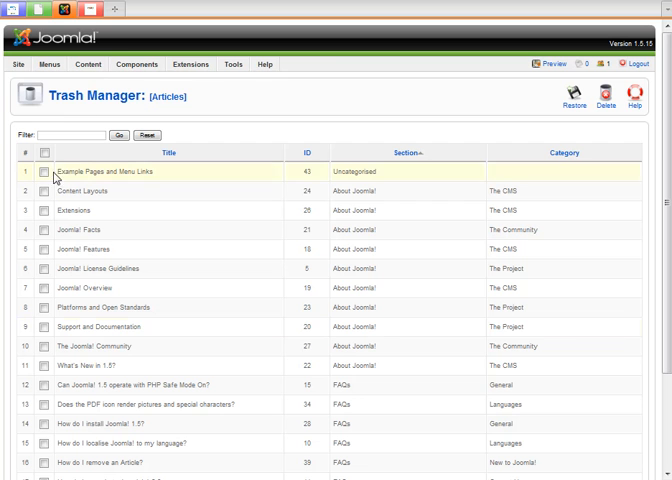
{"action": "left_click", "coordinate": [46, 152]}
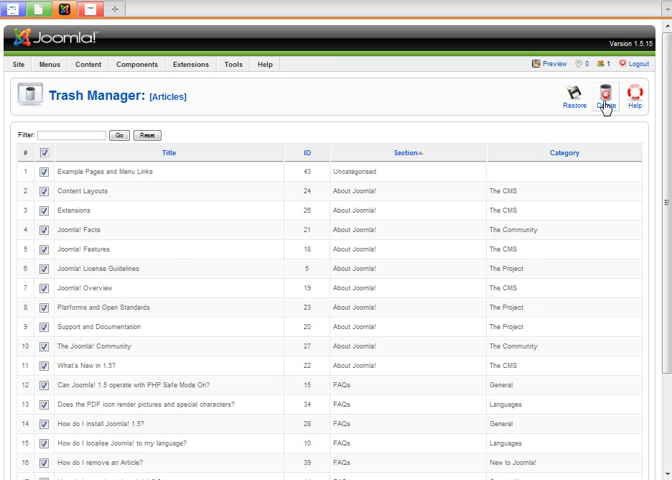
{"action": "left_click", "coordinate": [596, 112]}
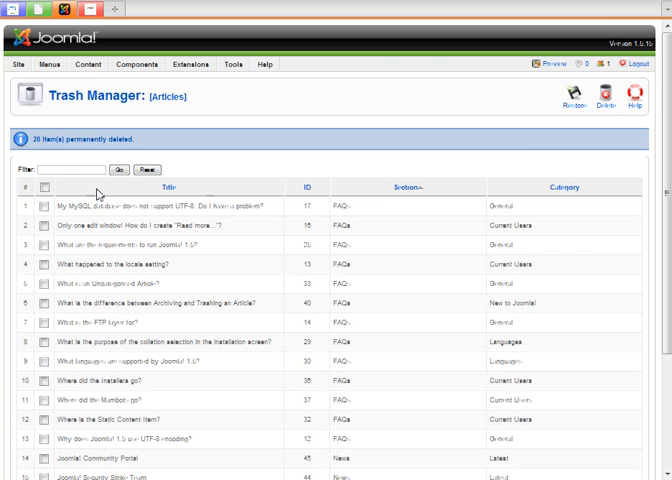
- Select the remaining trashed articles and confirm their permanent deletion
{"action": "left_click", "coordinate": [54, 174]}
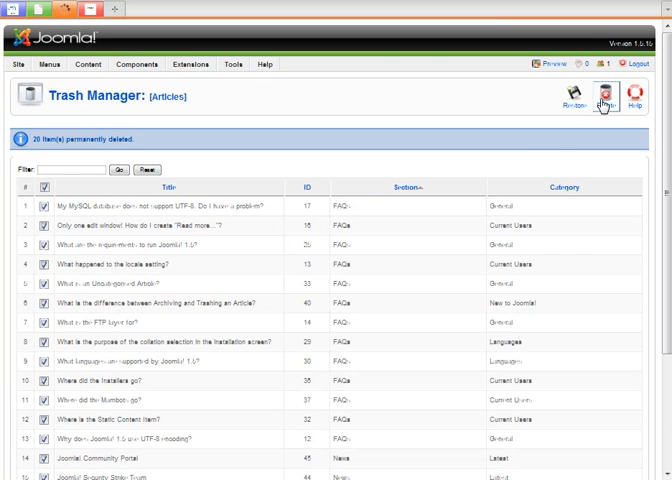
{"action": "left_click", "coordinate": [604, 96]}
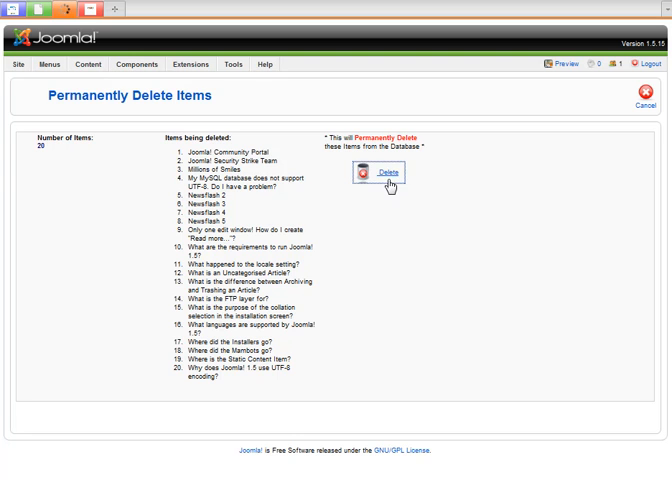
{"action": "left_click", "coordinate": [376, 172]}
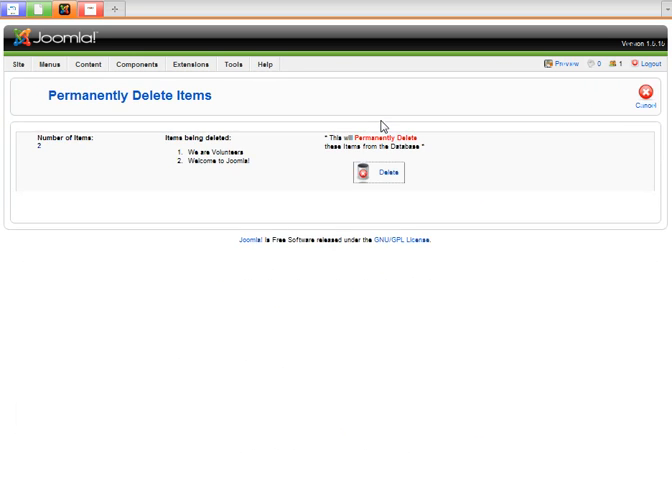
{"action": "mouse_move", "coordinate": [388, 172]}
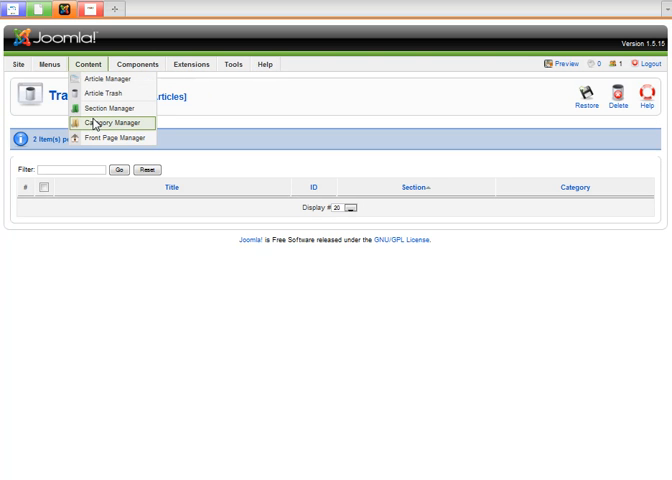
- In Category Manager delete all categories, leaving NewsFlash which still holds an article
{"action": "left_click", "coordinate": [114, 122]}
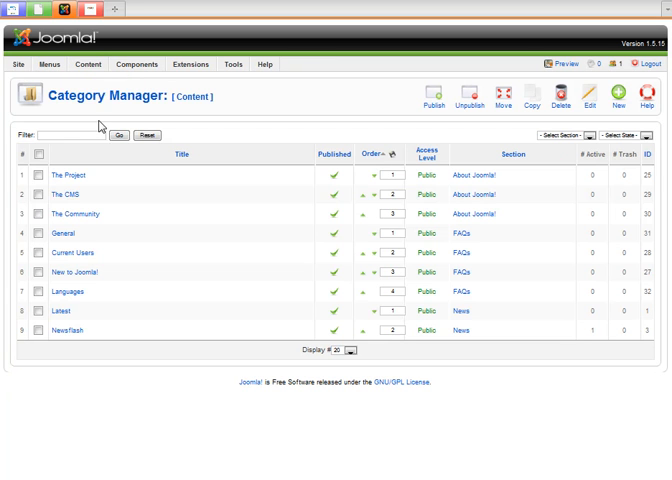
{"action": "left_click", "coordinate": [36, 160]}
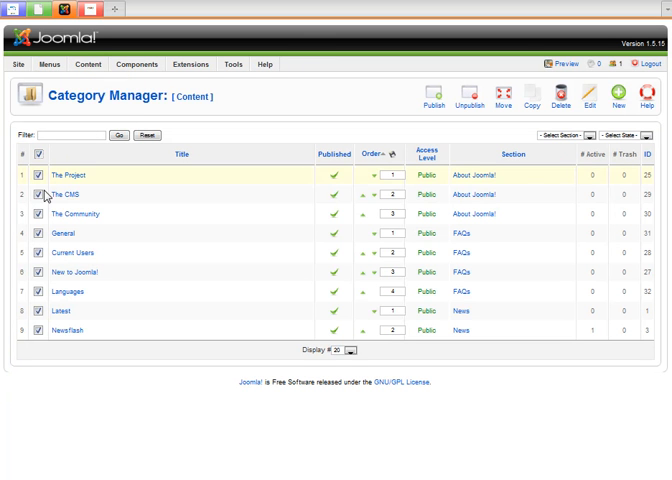
{"action": "mouse_move", "coordinate": [50, 328]}
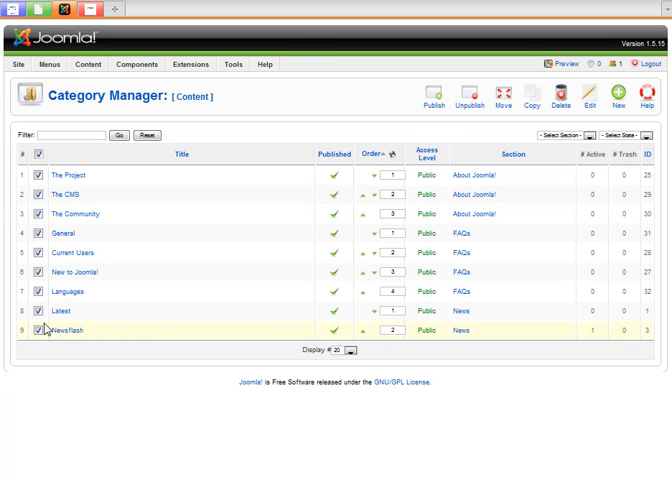
{"action": "mouse_move", "coordinate": [608, 120]}
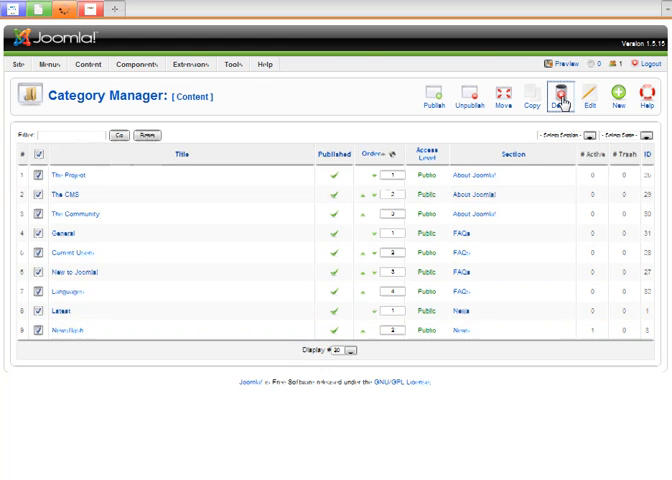
{"action": "left_click", "coordinate": [564, 100]}
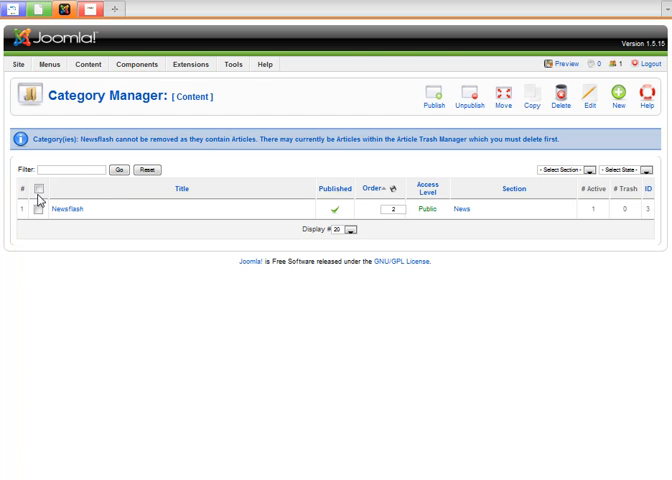
{"action": "mouse_move", "coordinate": [70, 218]}
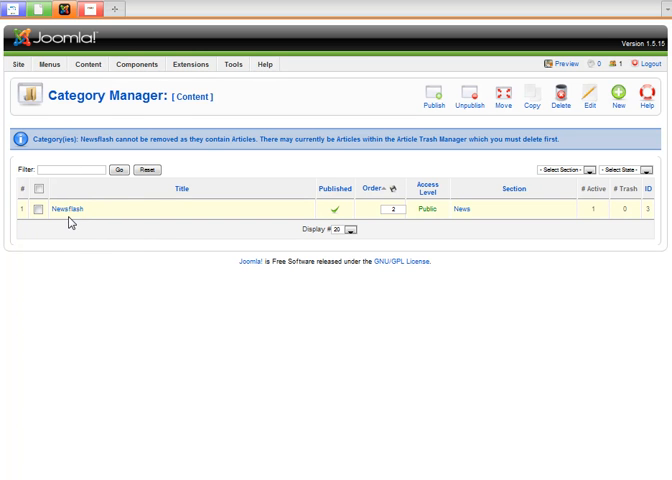
- Go to the Section Manager list
{"action": "left_click", "coordinate": [88, 64]}
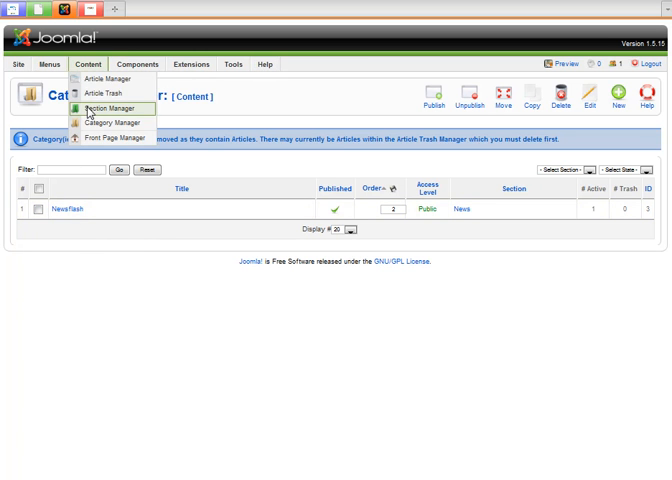
{"action": "left_click", "coordinate": [108, 106]}
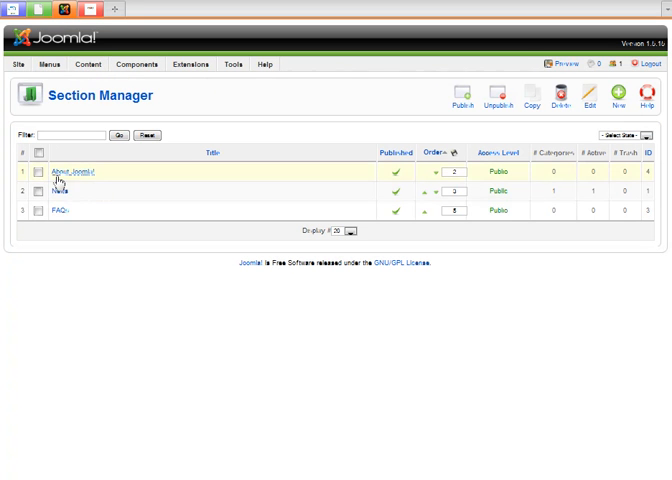
- Delete the About Joomla!, News and FAQs sections
{"action": "left_click", "coordinate": [36, 152]}
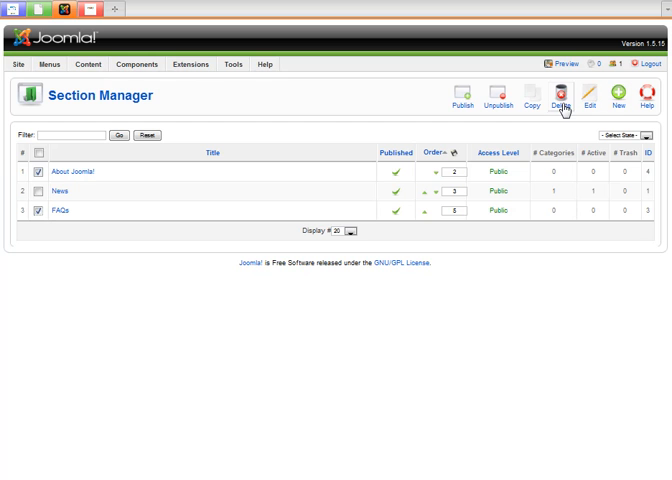
{"action": "left_click", "coordinate": [560, 96]}
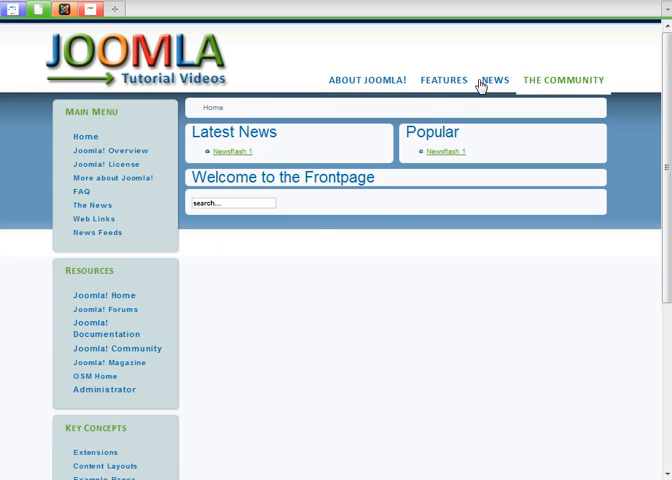
{"action": "mouse_move", "coordinate": [336, 336]}
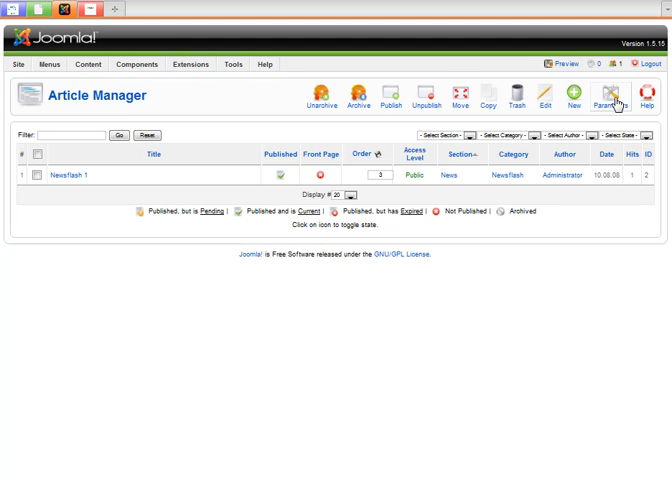
- Set global article parameters to hide titles, details, PDF and other icons and hits, then save
{"action": "left_click", "coordinate": [608, 98]}
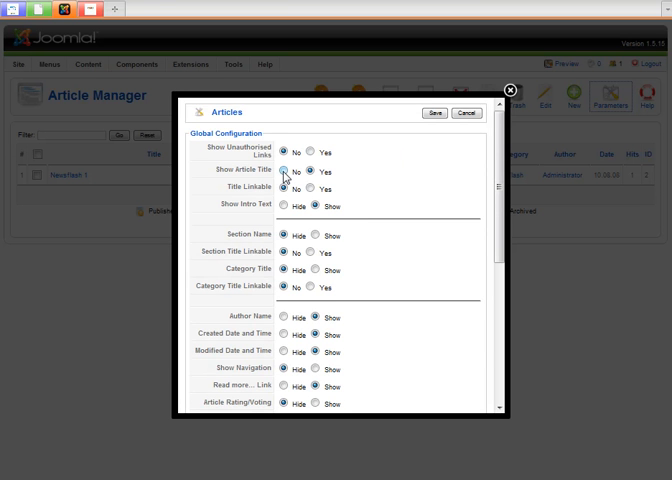
{"action": "left_click", "coordinate": [284, 204]}
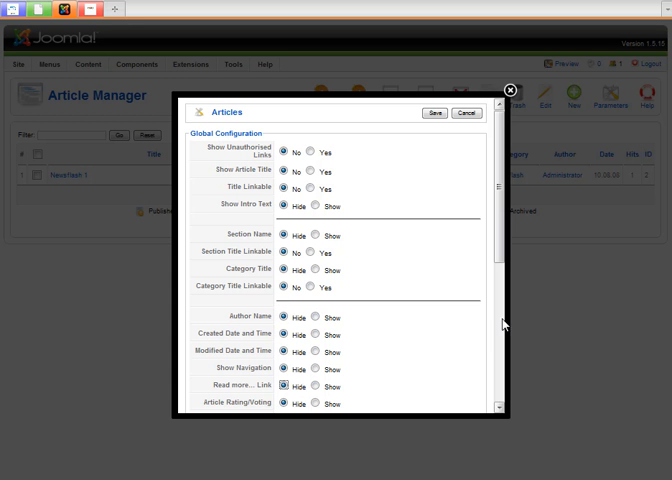
{"action": "scroll", "scroll_direction": "down", "scroll_amount": 3}
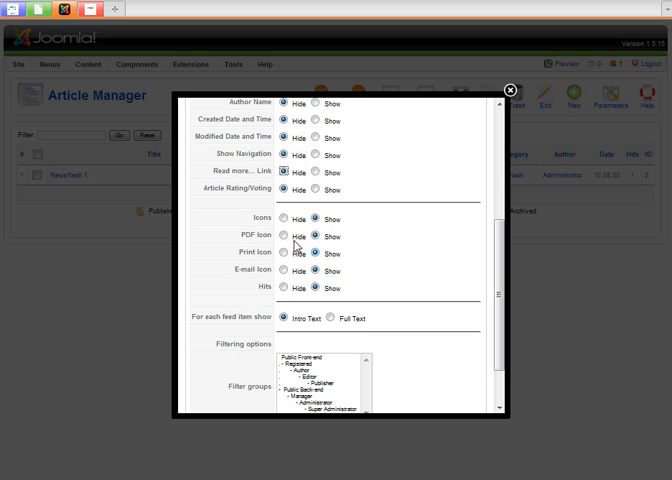
{"action": "mouse_move", "coordinate": [264, 236]}
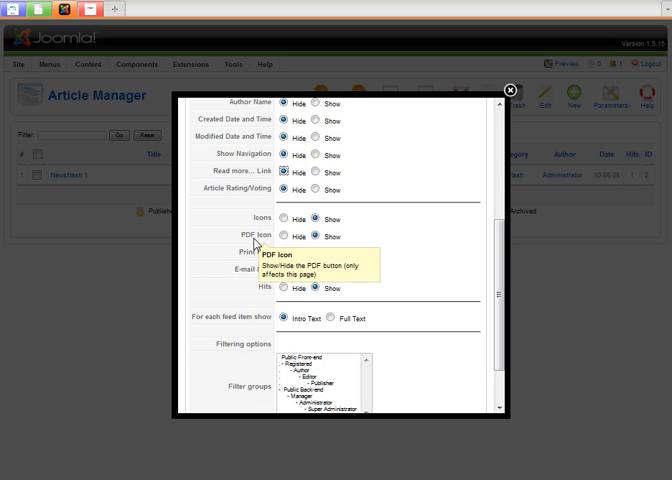
{"action": "left_click", "coordinate": [288, 218]}
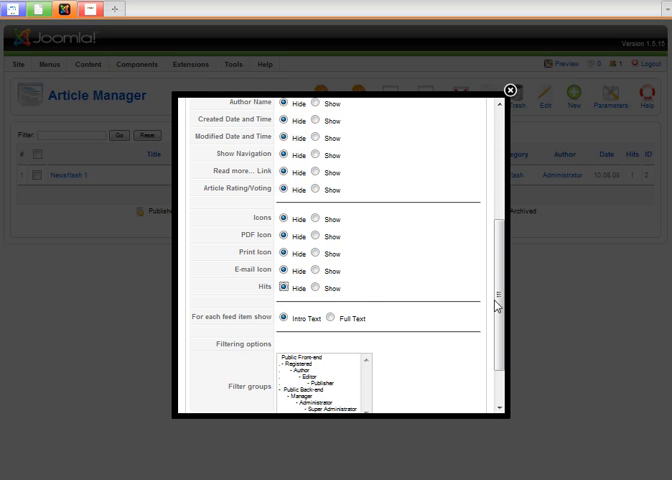
{"action": "scroll", "scroll_direction": "down", "scroll_amount": 3}
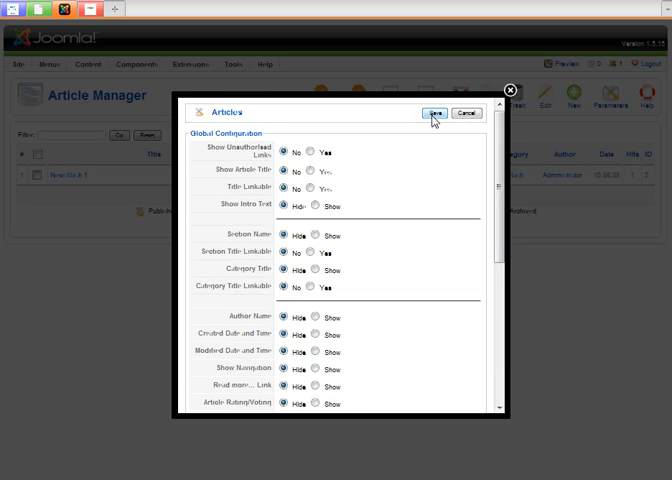
{"action": "left_click", "coordinate": [420, 112]}
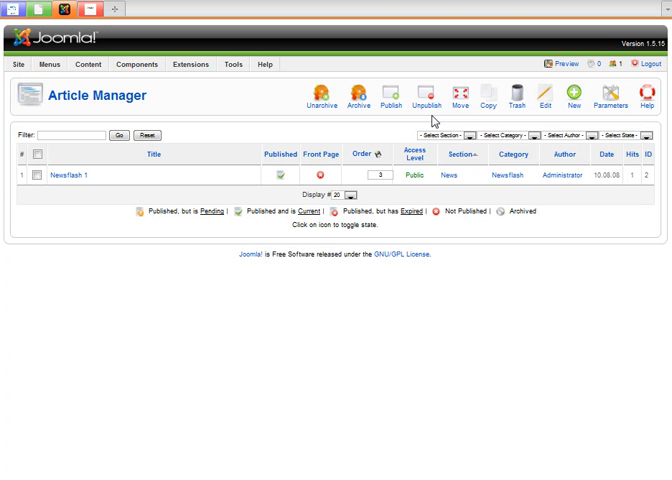
{"action": "mouse_move", "coordinate": [116, 260]}
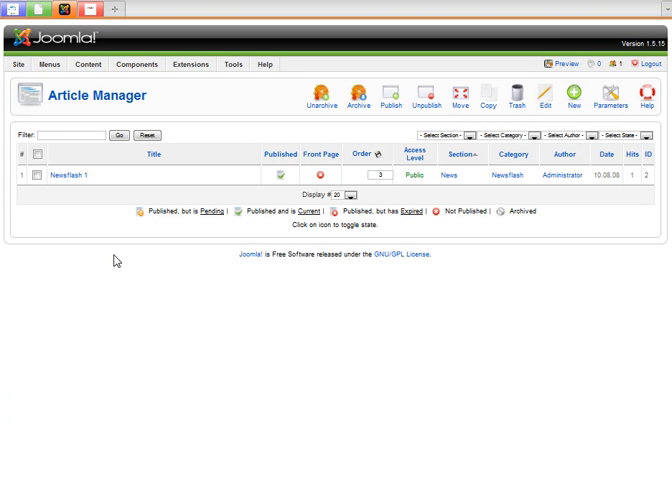
{"action": "mouse_move", "coordinate": [396, 300]}
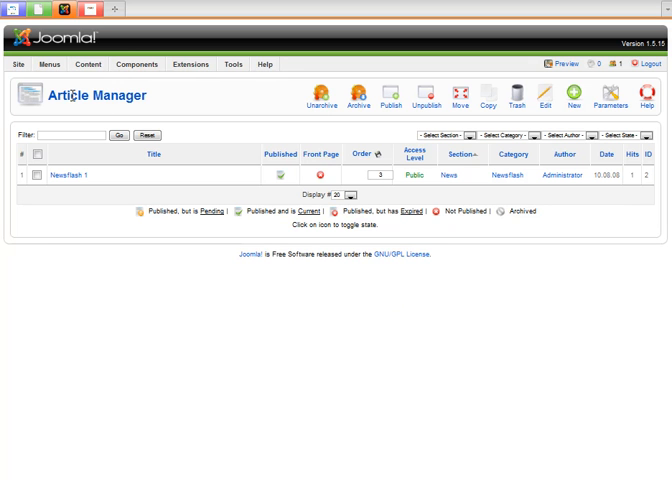
{"action": "mouse_move", "coordinate": [176, 8]}
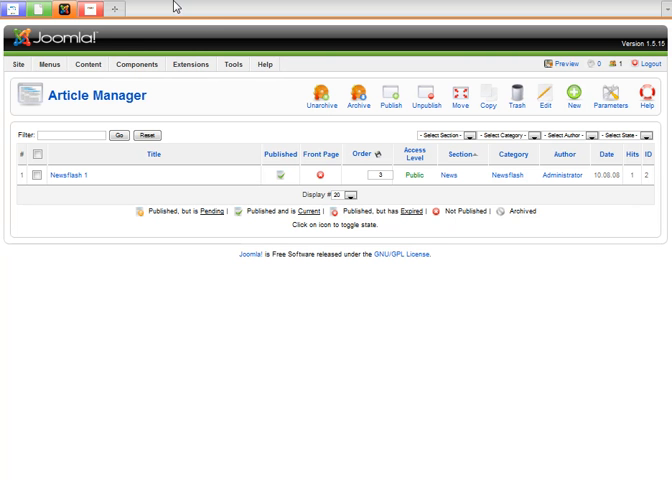
- Return to Article Manager showing only NewsFlash 1 listed
{"action": "left_click", "coordinate": [88, 64]}
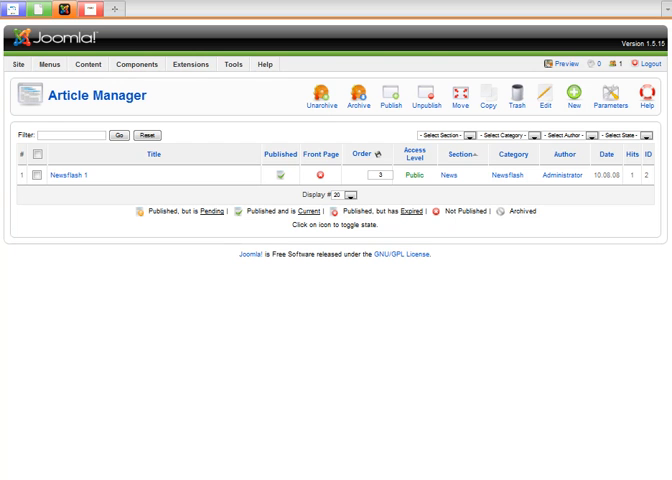
- In Main Menu's item list trash every item except Home and Joomla Overview
{"action": "left_click", "coordinate": [44, 64]}
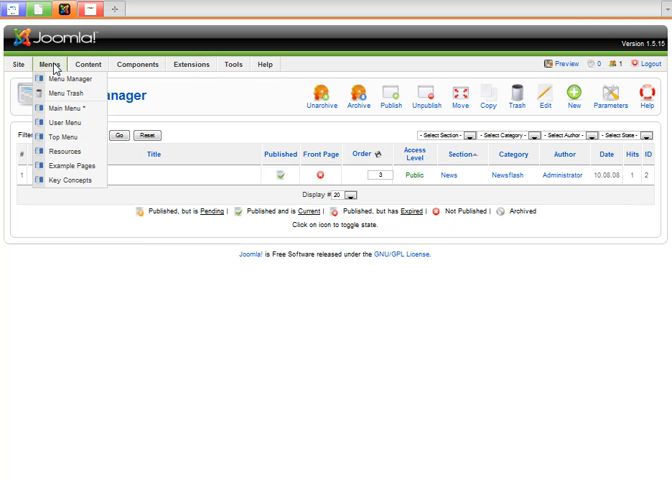
{"action": "mouse_move", "coordinate": [64, 108]}
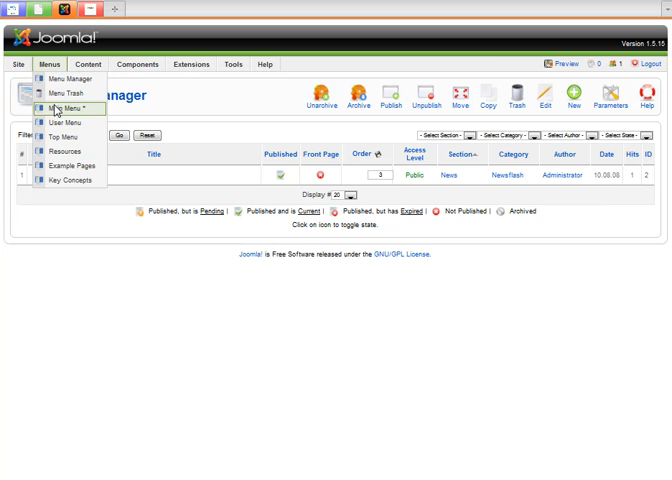
{"action": "left_click", "coordinate": [76, 100]}
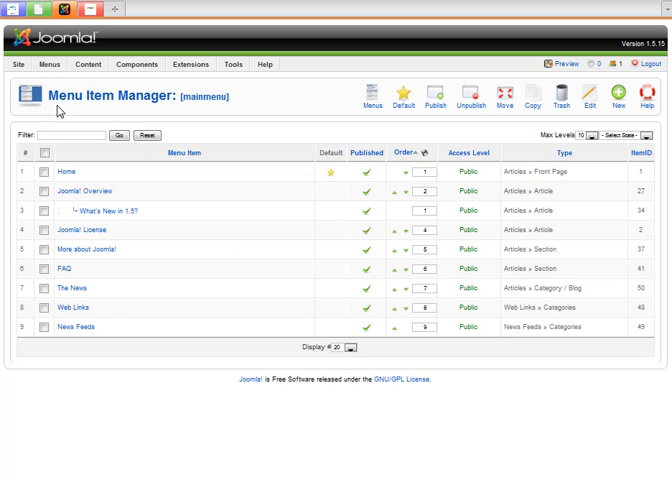
{"action": "left_click", "coordinate": [44, 212]}
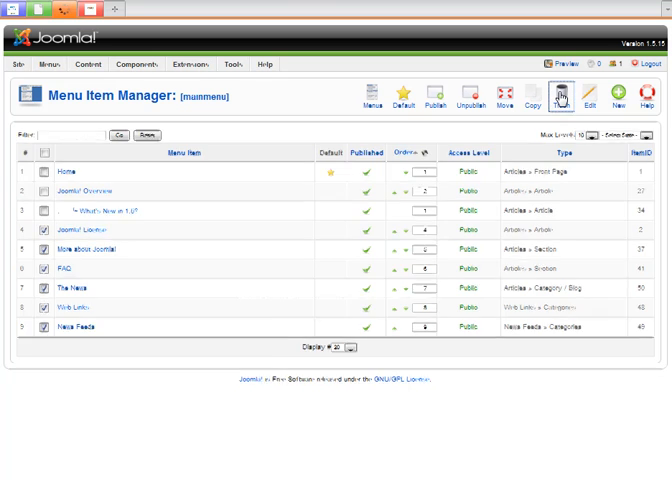
{"action": "left_click", "coordinate": [68, 64]}
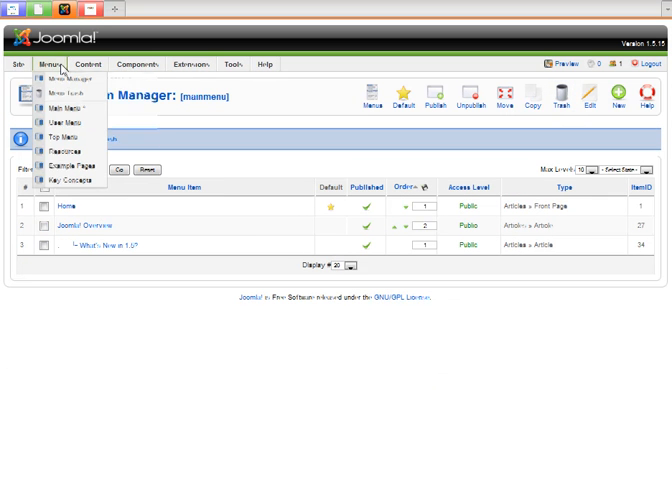
{"action": "mouse_move", "coordinate": [64, 92]}
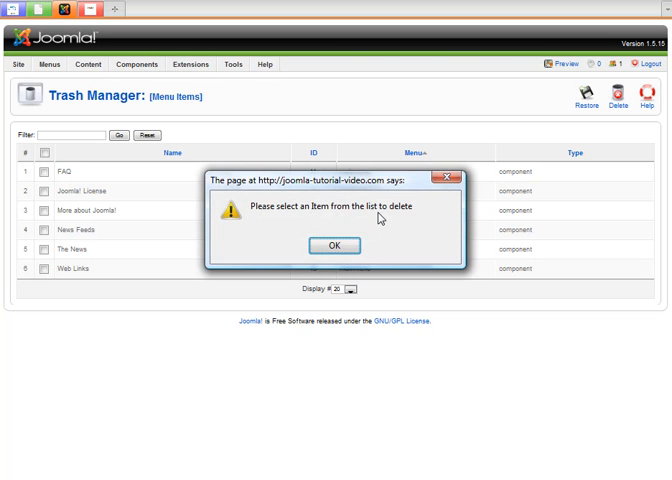
- In Menu Trash select all six trashed items for permanent deletion
{"action": "left_click", "coordinate": [336, 246]}
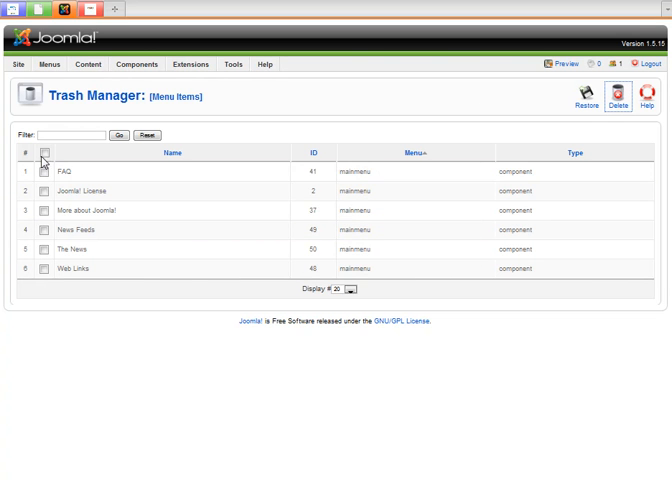
{"action": "left_click", "coordinate": [40, 152]}
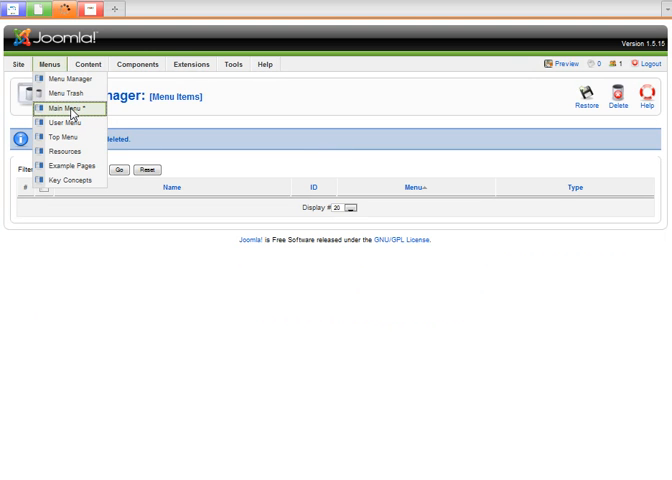
- Edit the Joomla Overview menu item, entering 'Test Menu Item' as its title and alias
{"action": "left_click", "coordinate": [64, 104]}
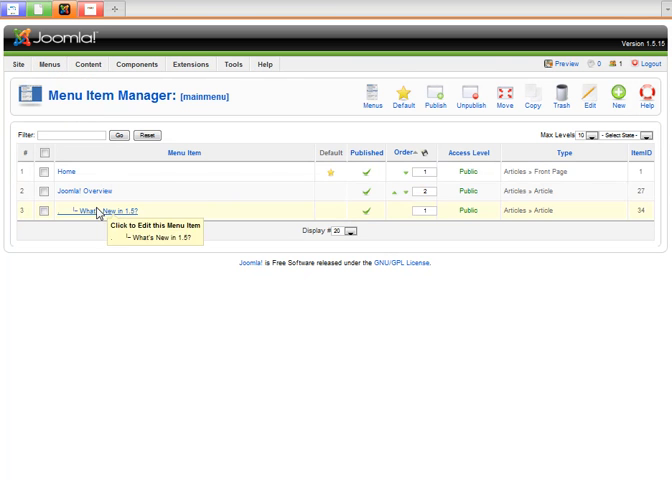
{"action": "left_click", "coordinate": [84, 192]}
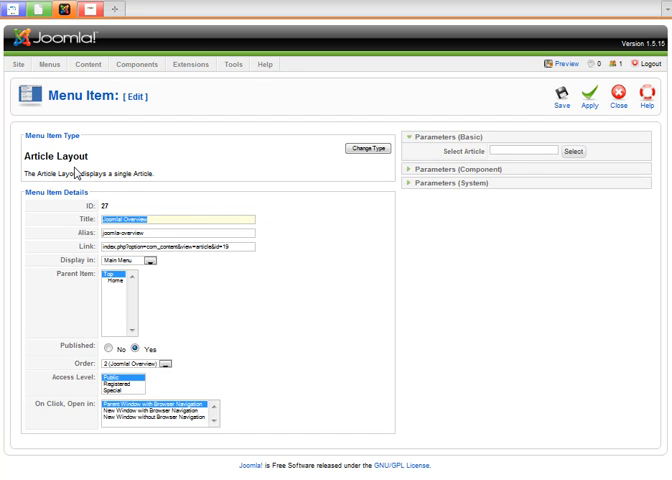
{"action": "type", "text": "Test Menu Item"}
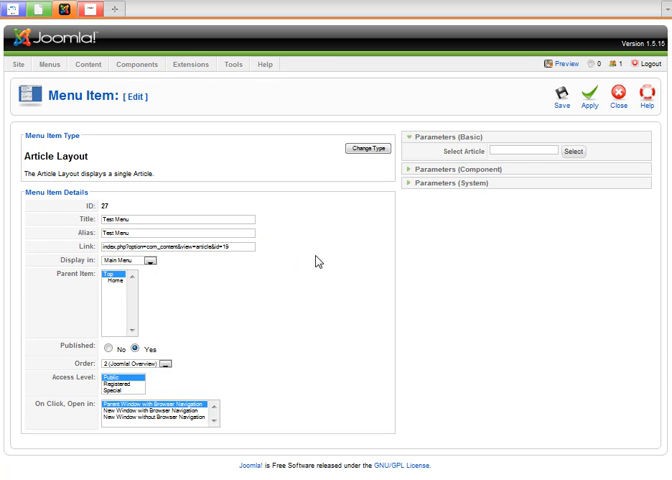
{"action": "mouse_move", "coordinate": [568, 118]}
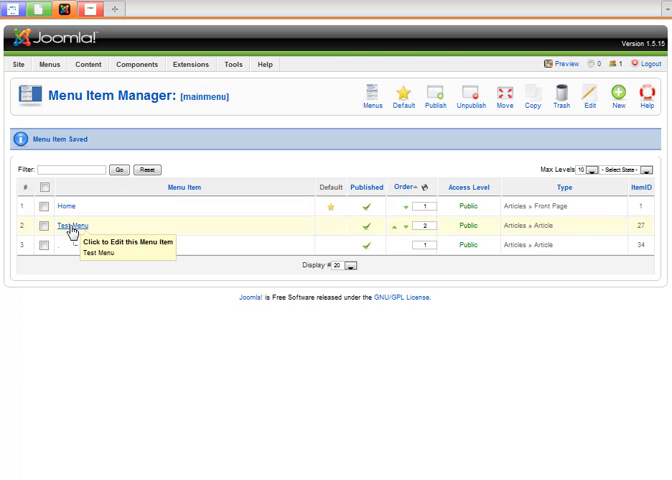
{"action": "mouse_move", "coordinate": [38, 12]}
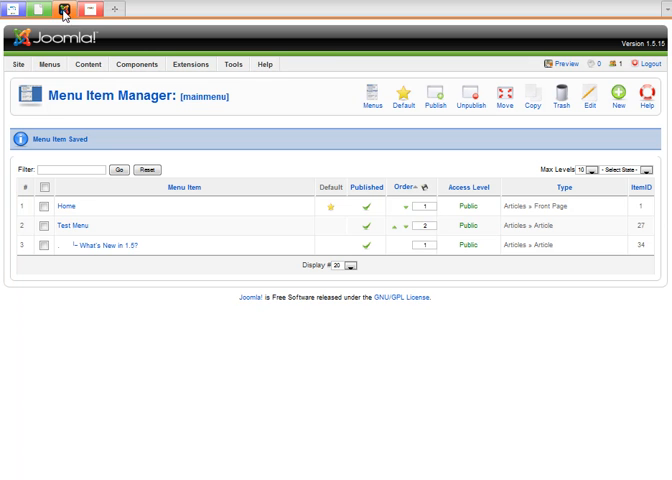
{"action": "mouse_move", "coordinate": [70, 226]}
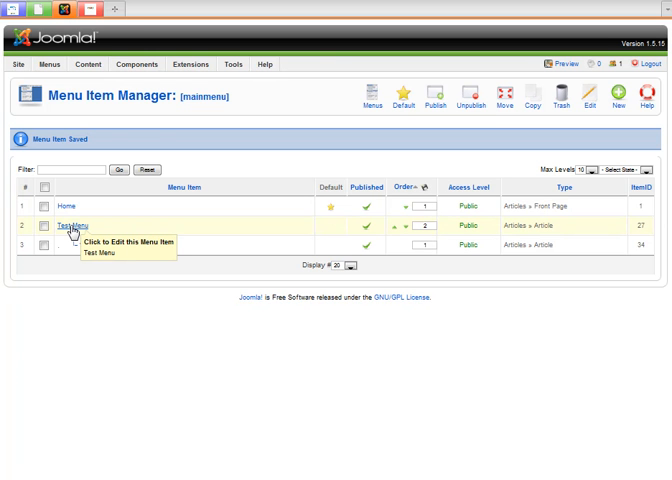
- Reopen the Test Menu item to show its component parameters
{"action": "left_click", "coordinate": [72, 228]}
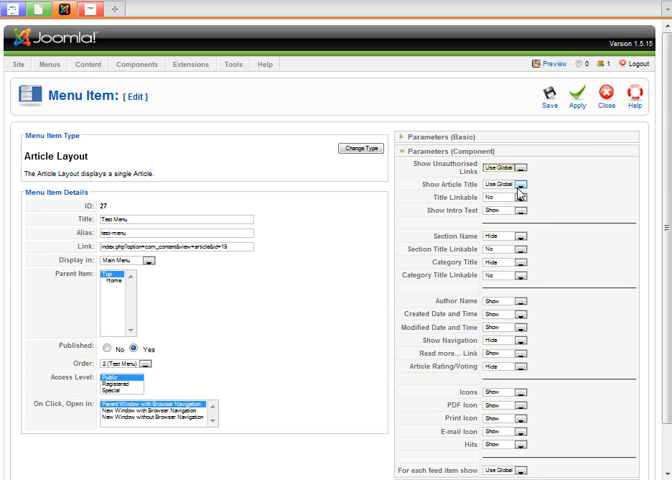
- Hide the Section Name and set Category Title linking to No for the Test Menu item
{"action": "left_click", "coordinate": [520, 208]}
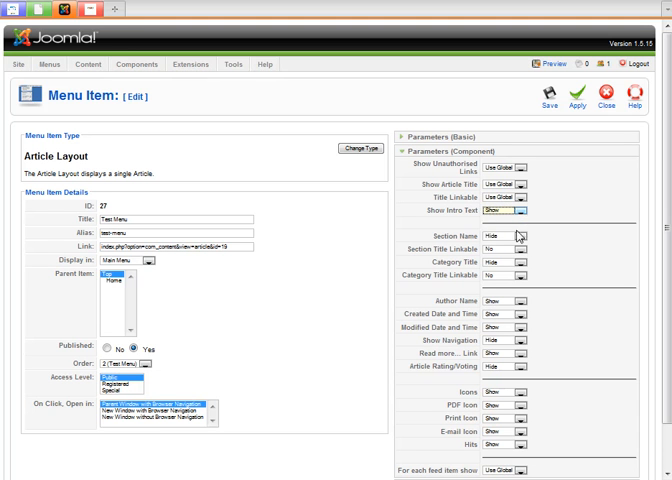
{"action": "left_click", "coordinate": [520, 240]}
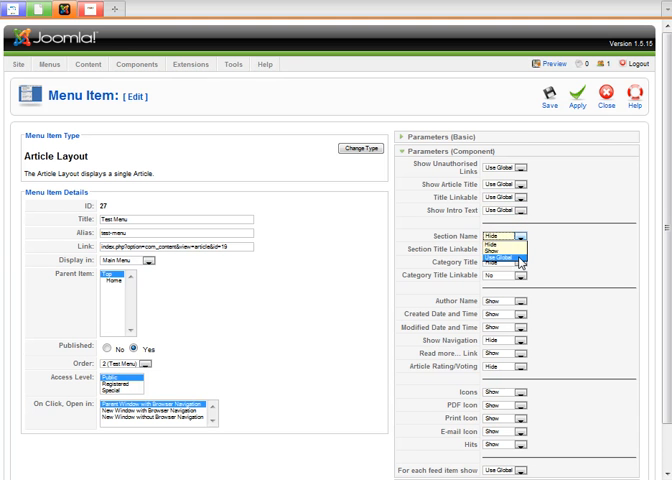
{"action": "left_click", "coordinate": [516, 260]}
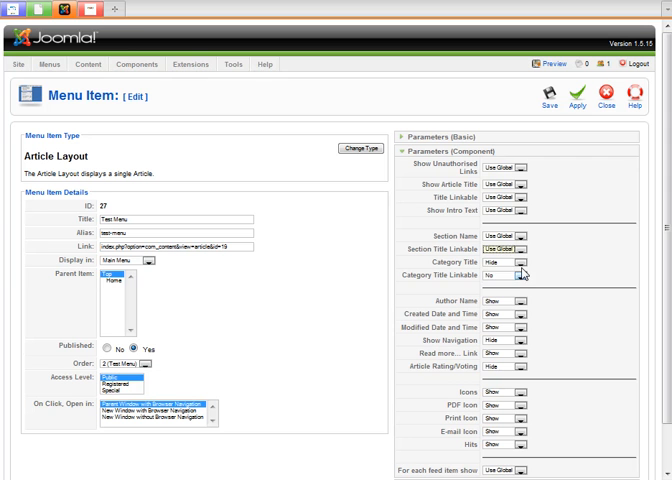
{"action": "left_click", "coordinate": [518, 268]}
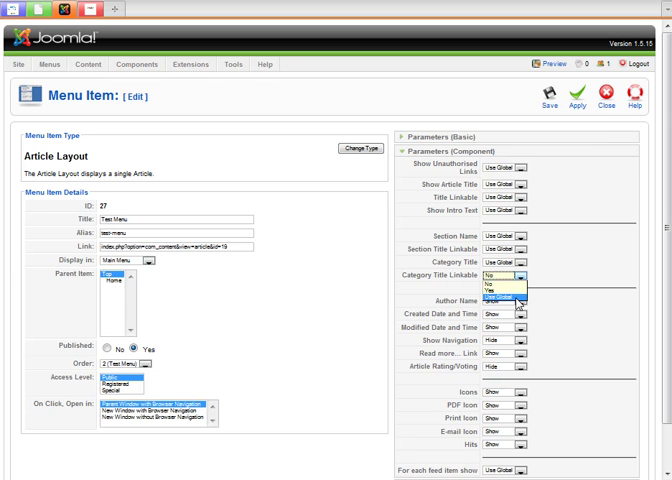
{"action": "left_click", "coordinate": [508, 292]}
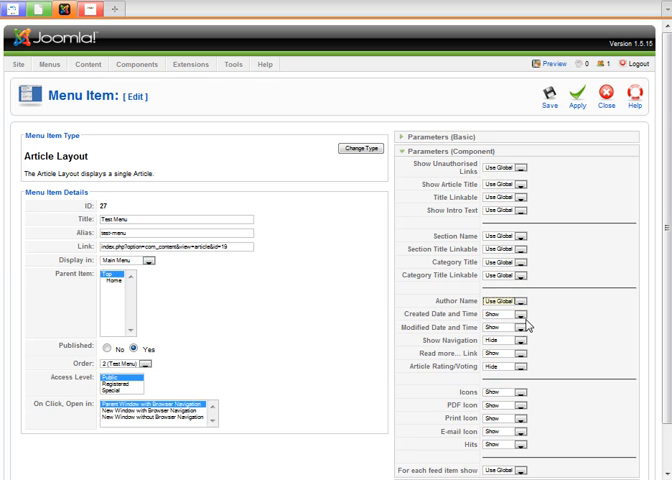
{"action": "left_click", "coordinate": [516, 332]}
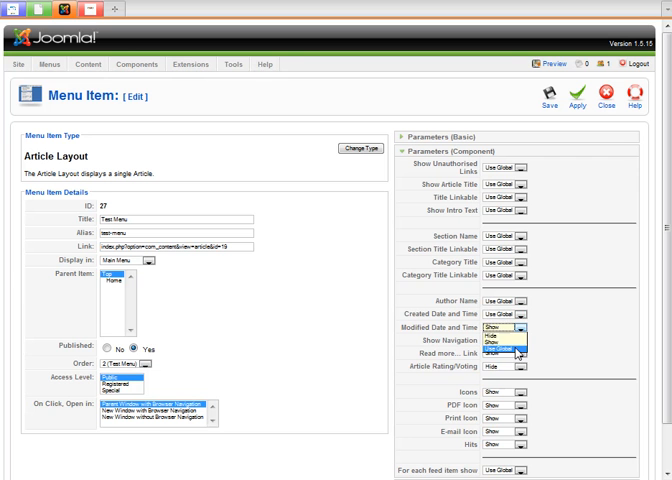